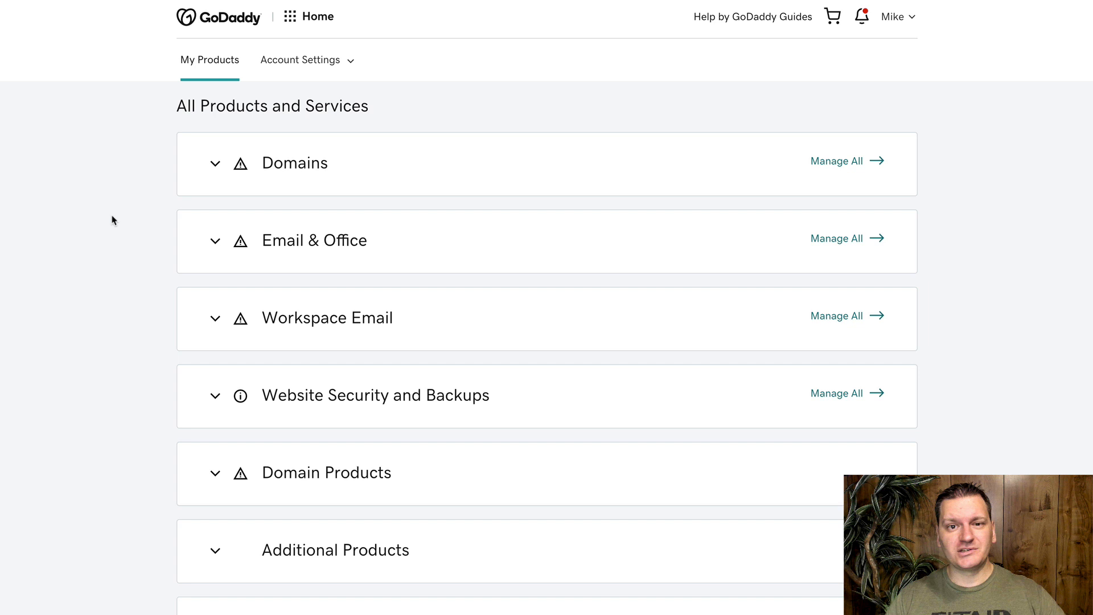
{"action": "mouse_move", "coordinate": [113, 218]}
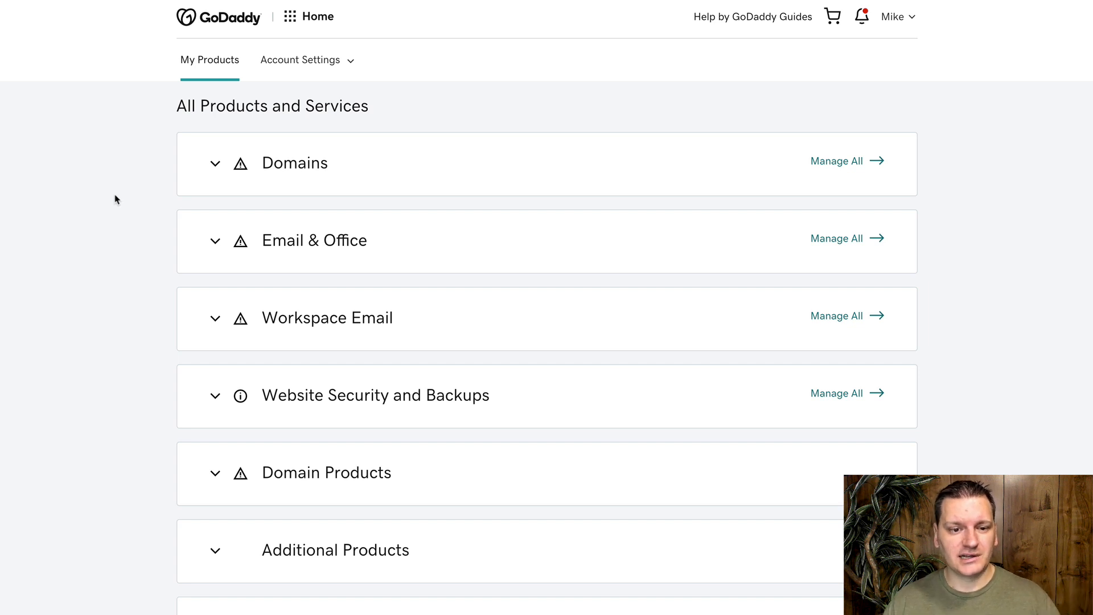
{"action": "mouse_move", "coordinate": [264, 43]}
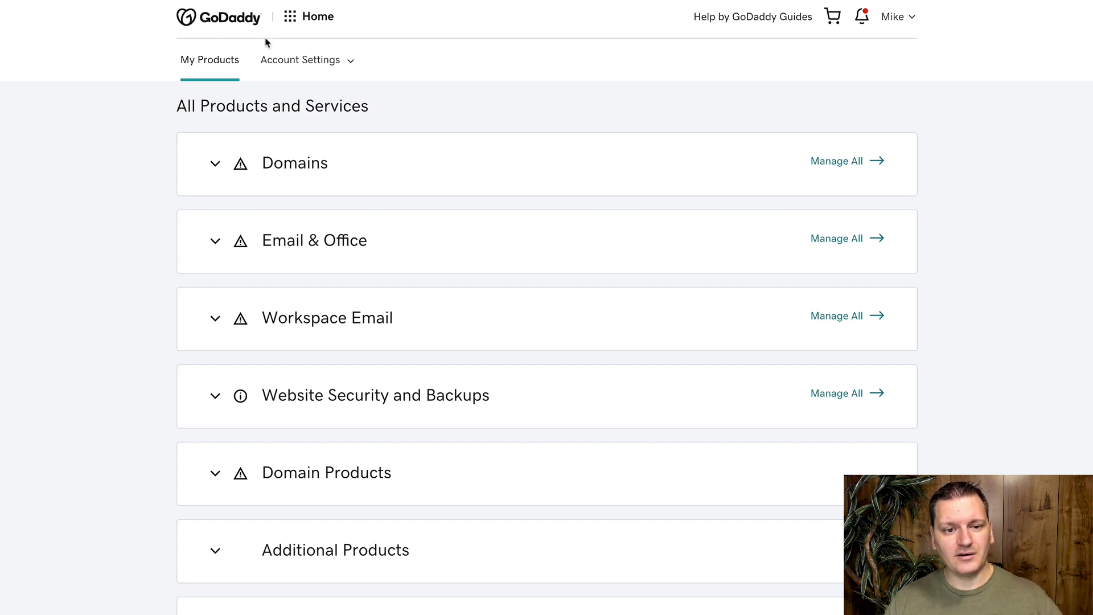
{"action": "mouse_move", "coordinate": [146, 158]}
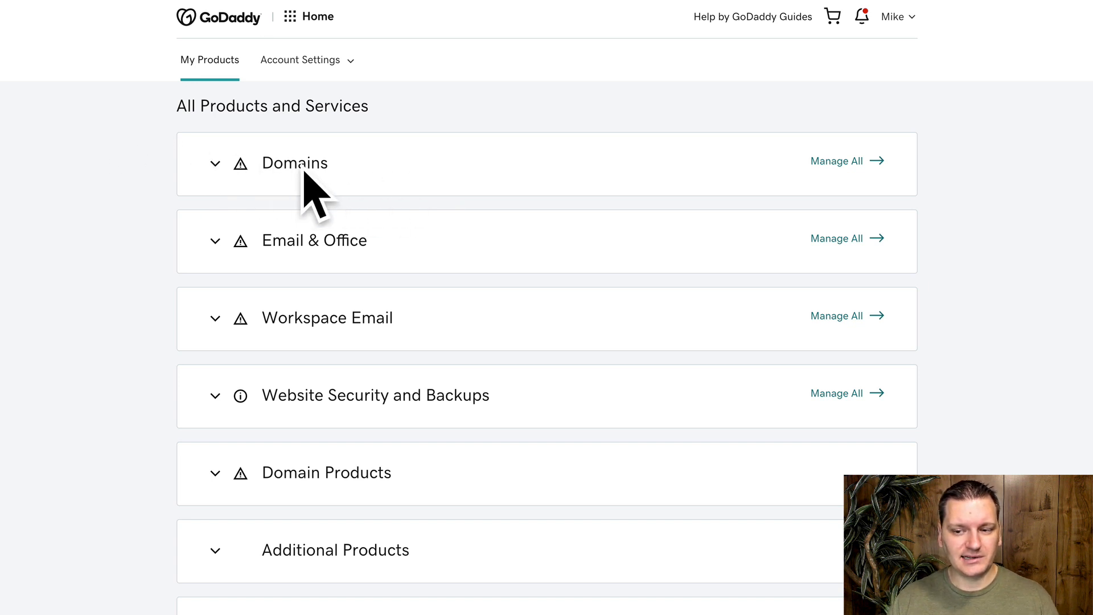
{"action": "mouse_move", "coordinate": [148, 149]}
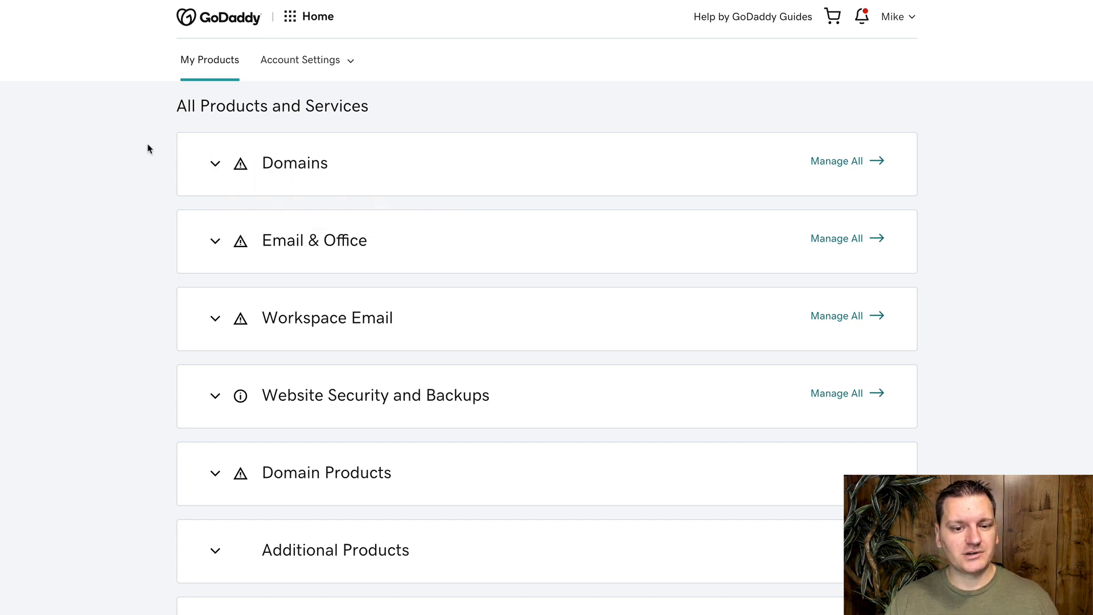
- Scroll down to the Additional Products list showing 23 free Email Forwarding credits
{"action": "scroll", "scroll_direction": "down", "scroll_amount": 3}
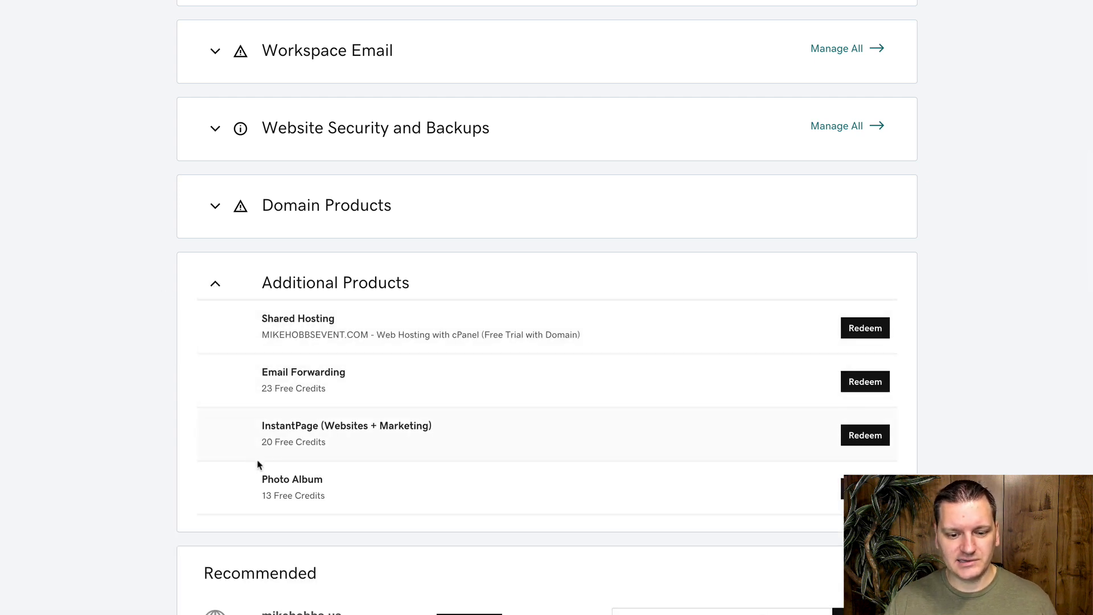
{"action": "mouse_move", "coordinate": [234, 400]}
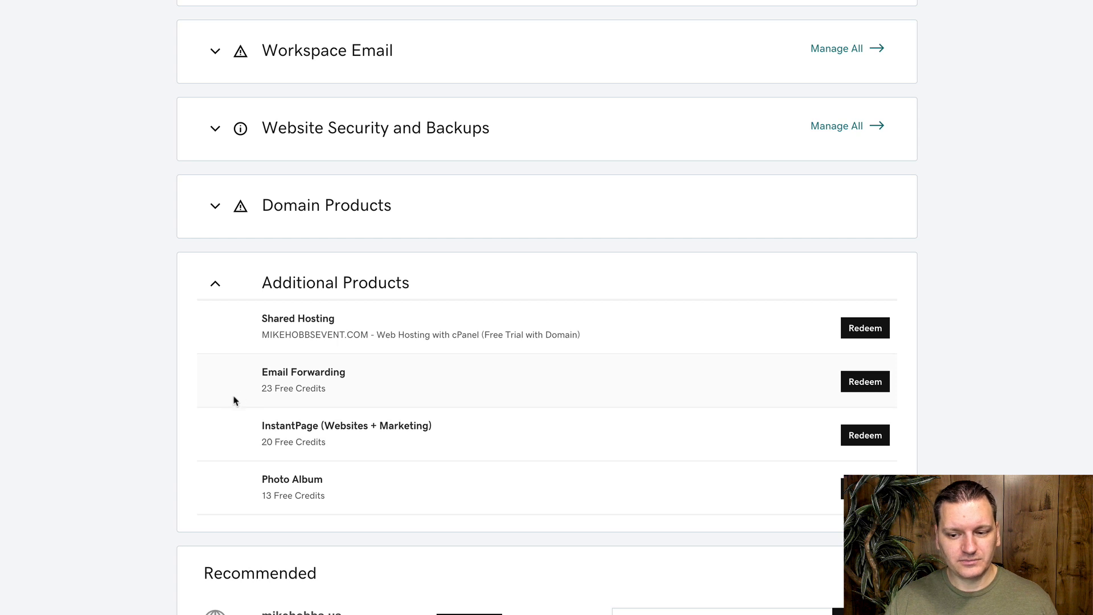
{"action": "scroll", "scroll_direction": "down", "scroll_amount": 3}
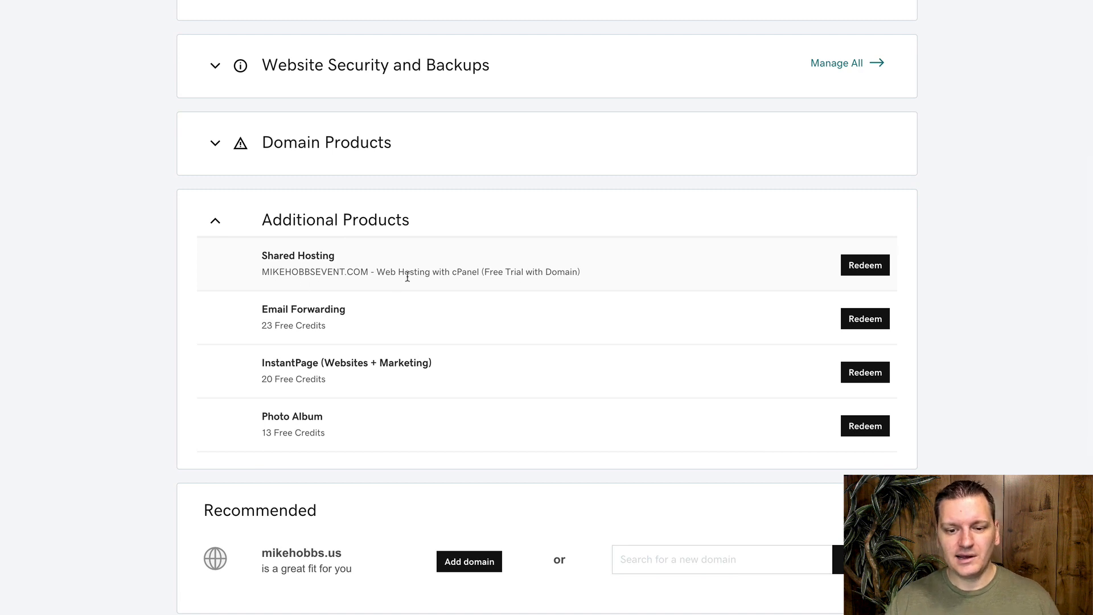
{"action": "mouse_move", "coordinate": [265, 326]}
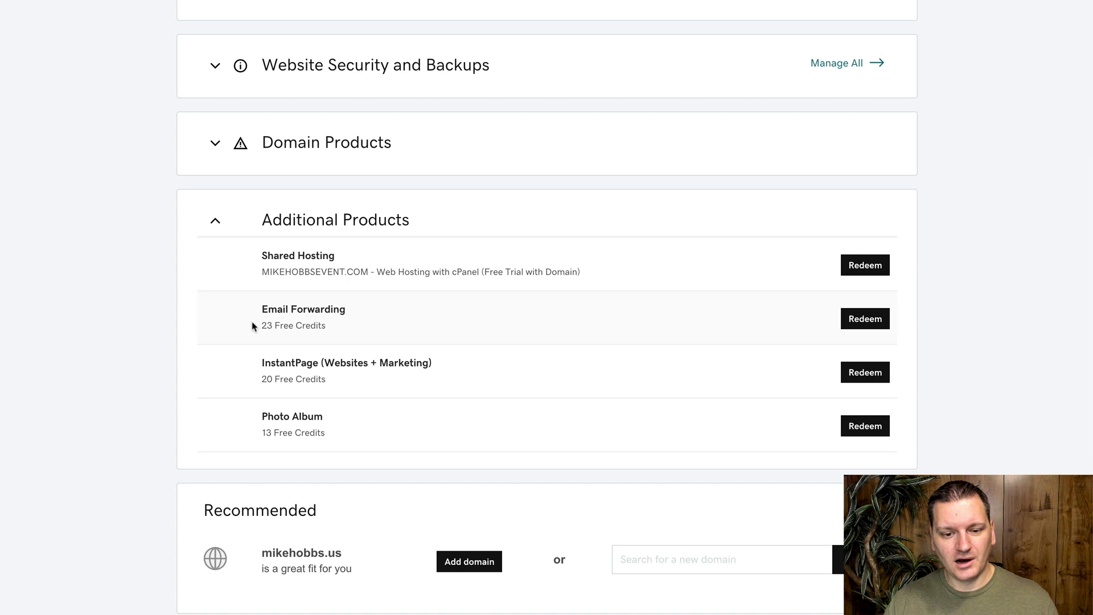
{"action": "mouse_move", "coordinate": [844, 322]}
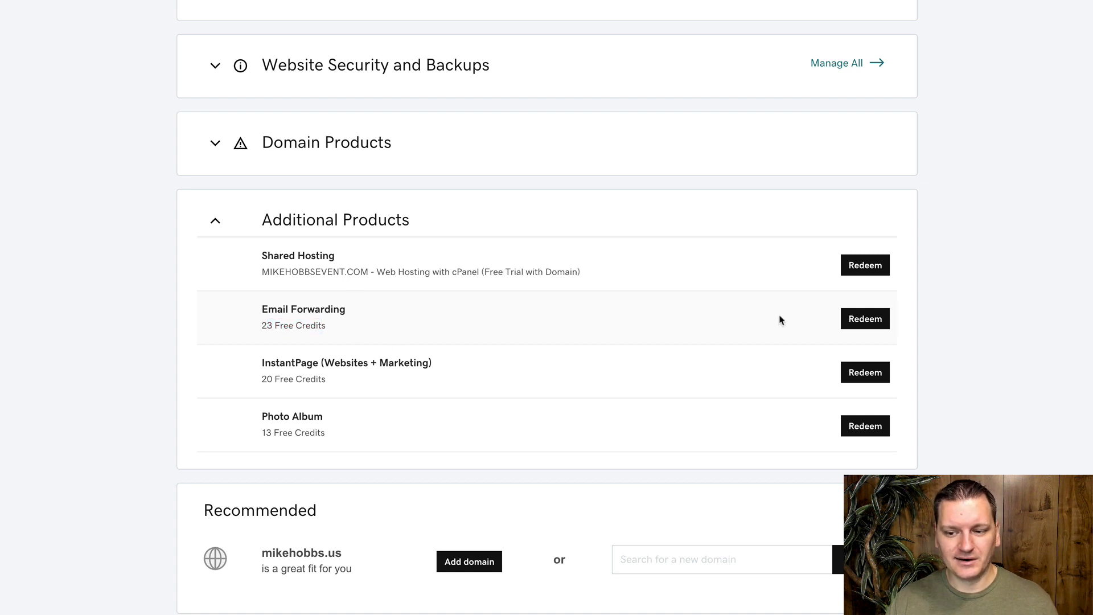
{"action": "left_click", "coordinate": [864, 319]}
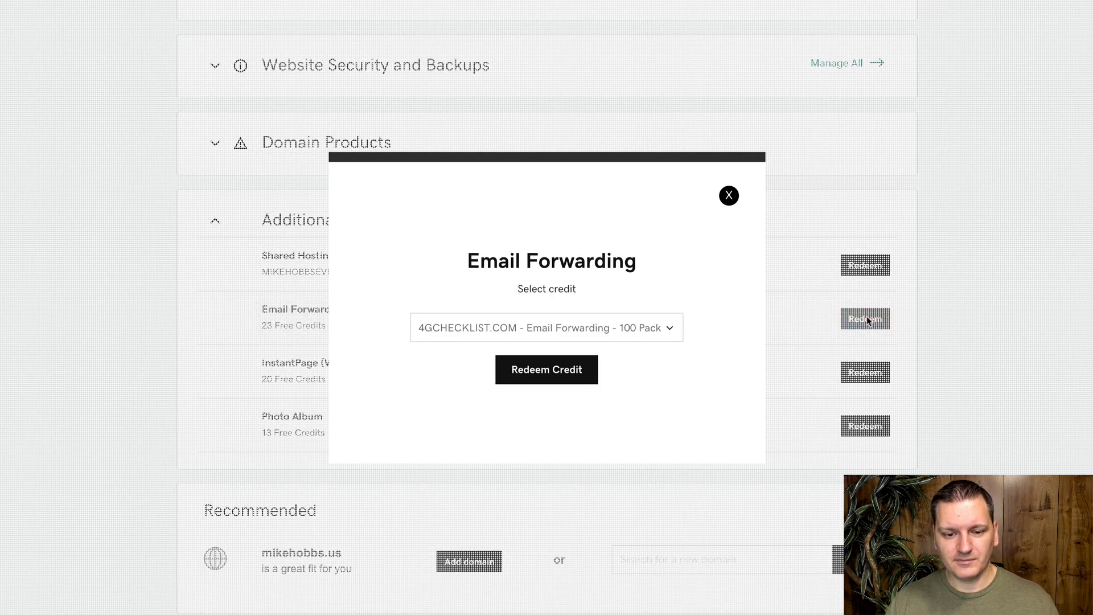
{"action": "left_click", "coordinate": [545, 328]}
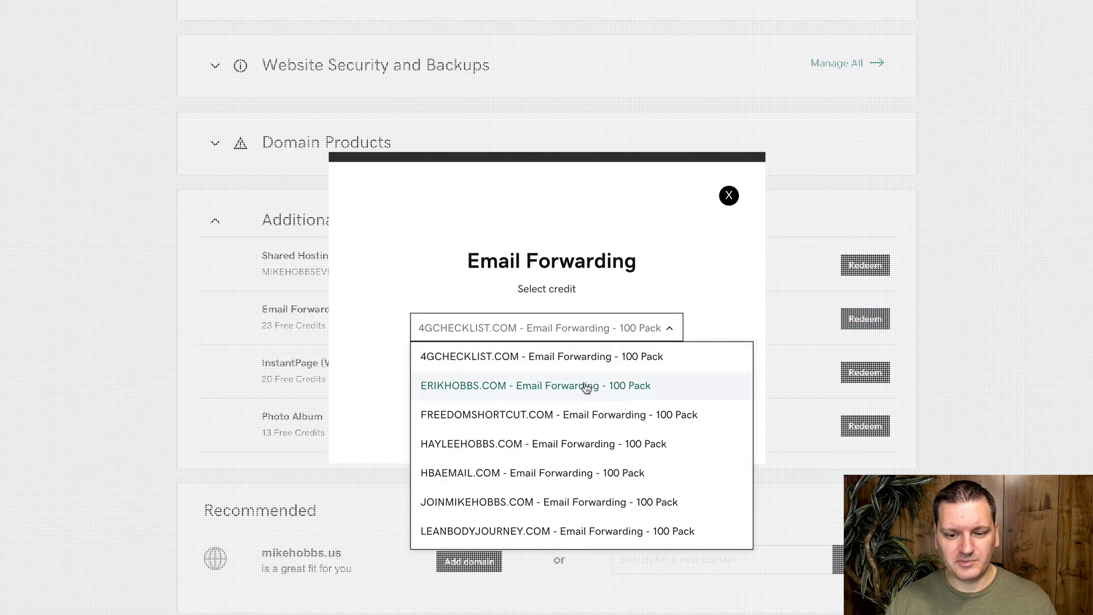
{"action": "scroll", "scroll_direction": "down", "scroll_amount": 3}
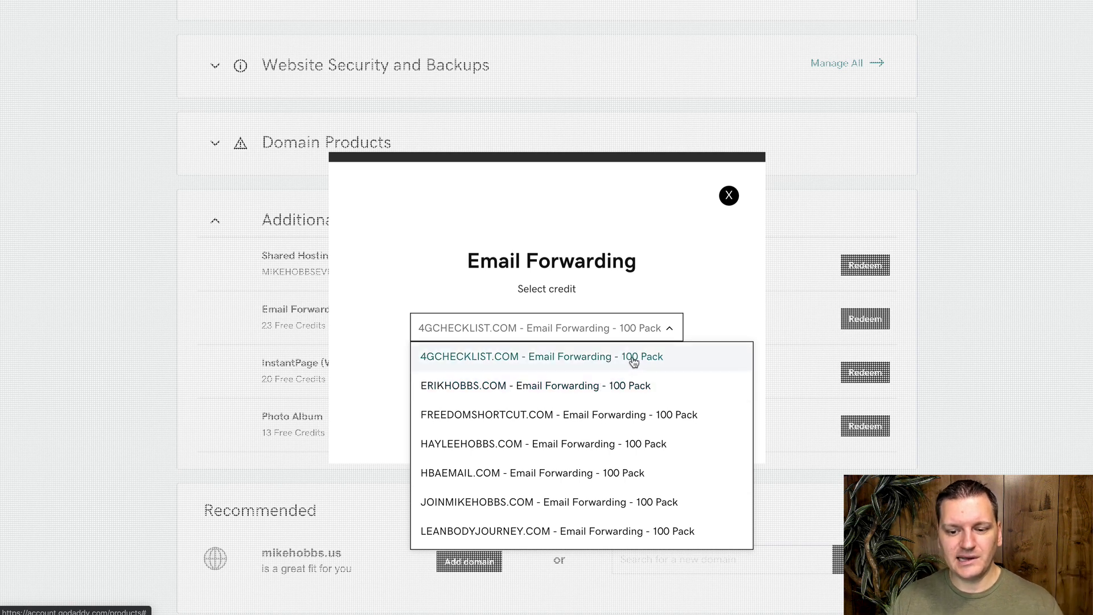
{"action": "left_click", "coordinate": [540, 357]}
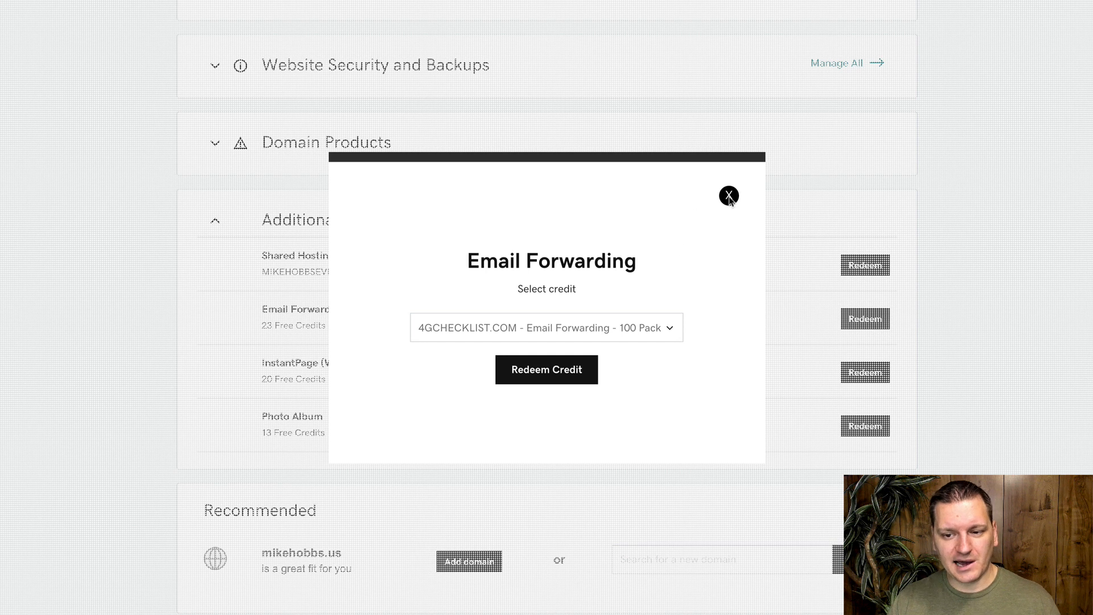
{"action": "left_click", "coordinate": [729, 195]}
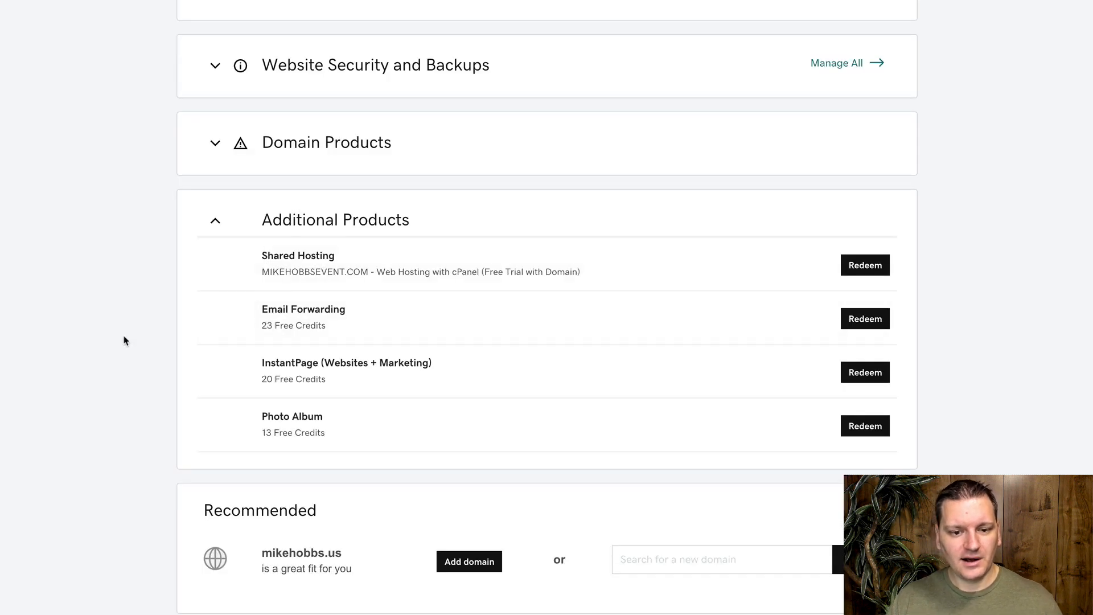
- Expand Workspace Email and choose Manage All to reach the Workspace Control Center
{"action": "scroll", "scroll_direction": "up", "scroll_amount": 3}
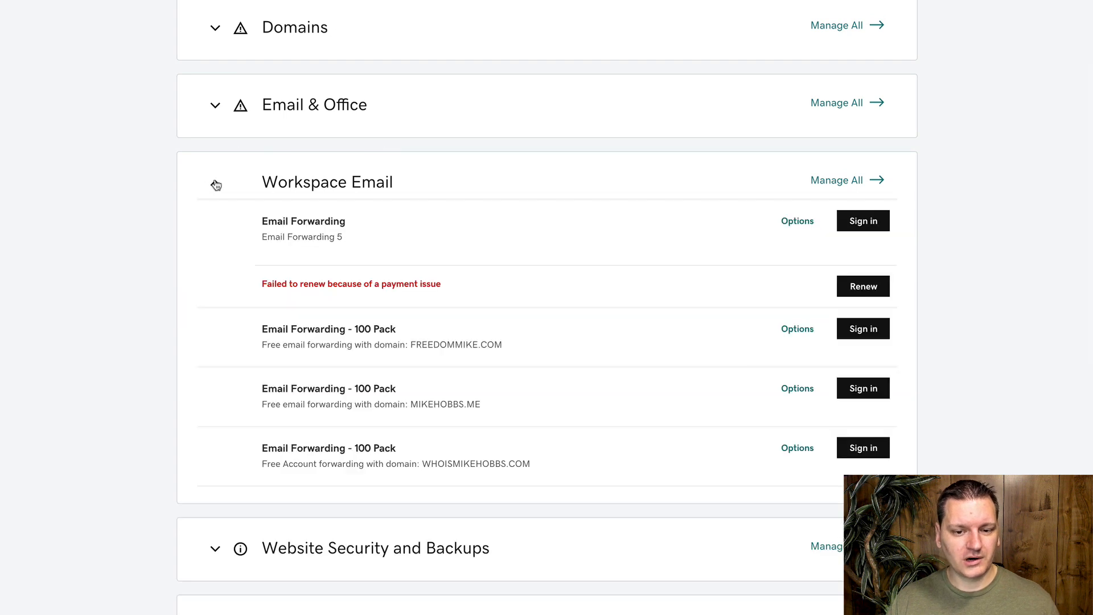
{"action": "left_click", "coordinate": [214, 182]}
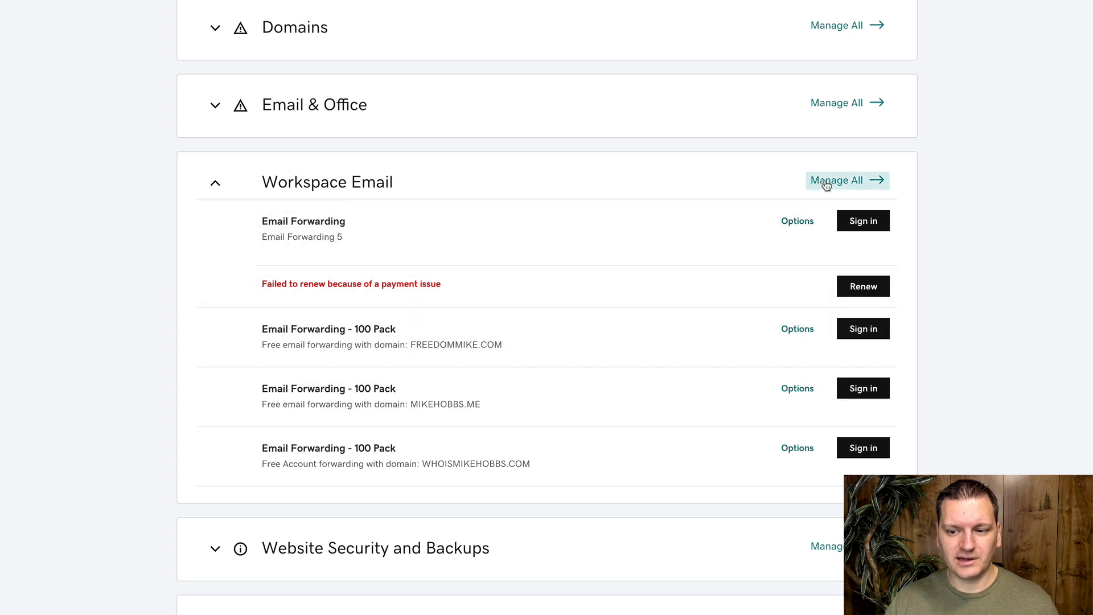
{"action": "mouse_move", "coordinate": [835, 183]}
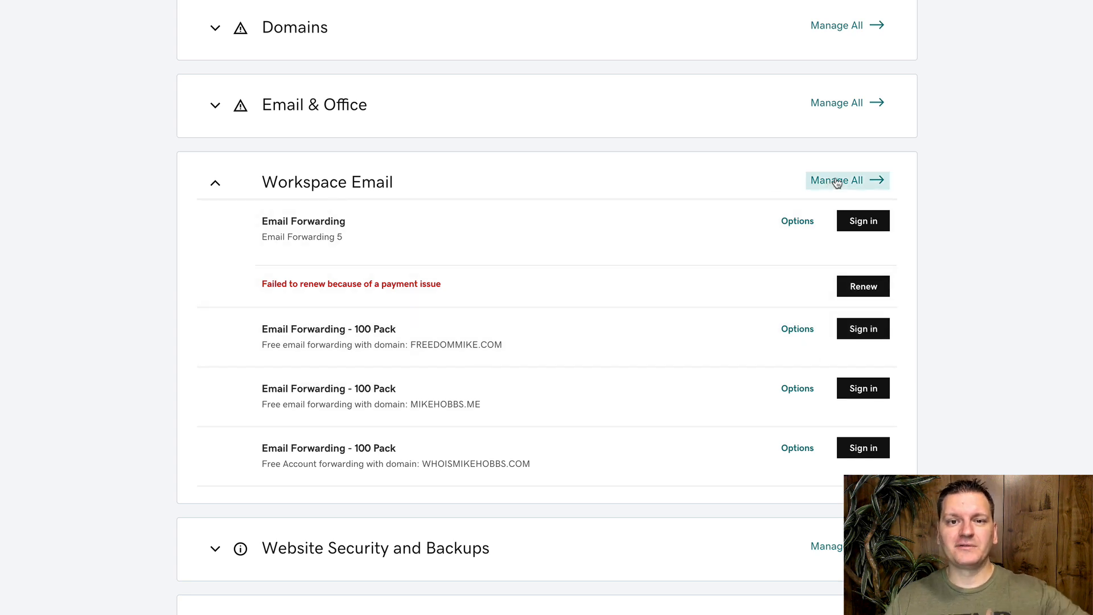
{"action": "mouse_move", "coordinate": [811, 182]}
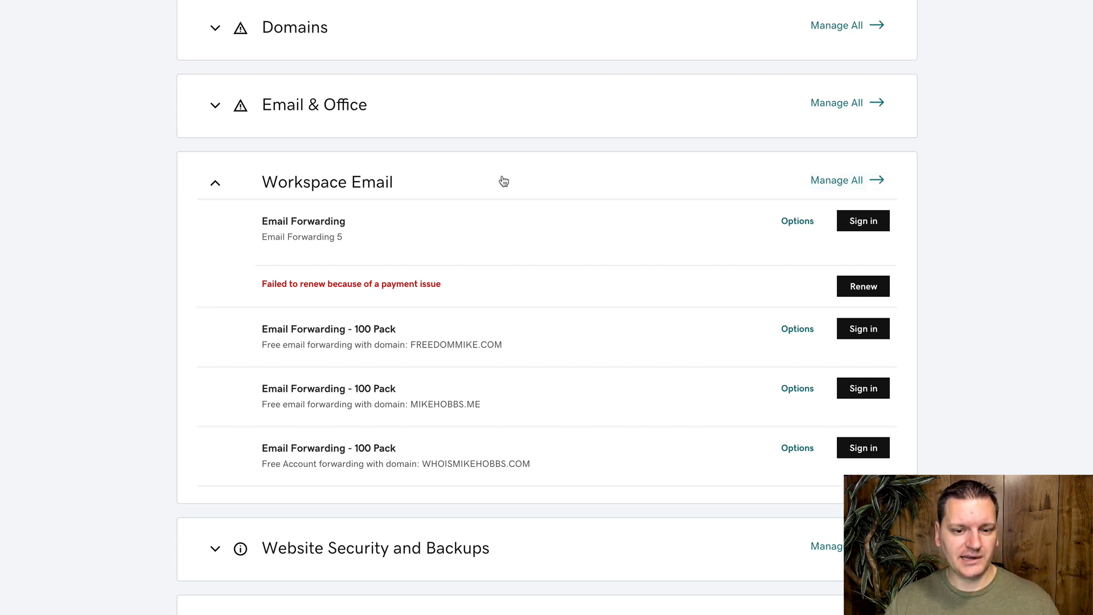
{"action": "left_click", "coordinate": [847, 179]}
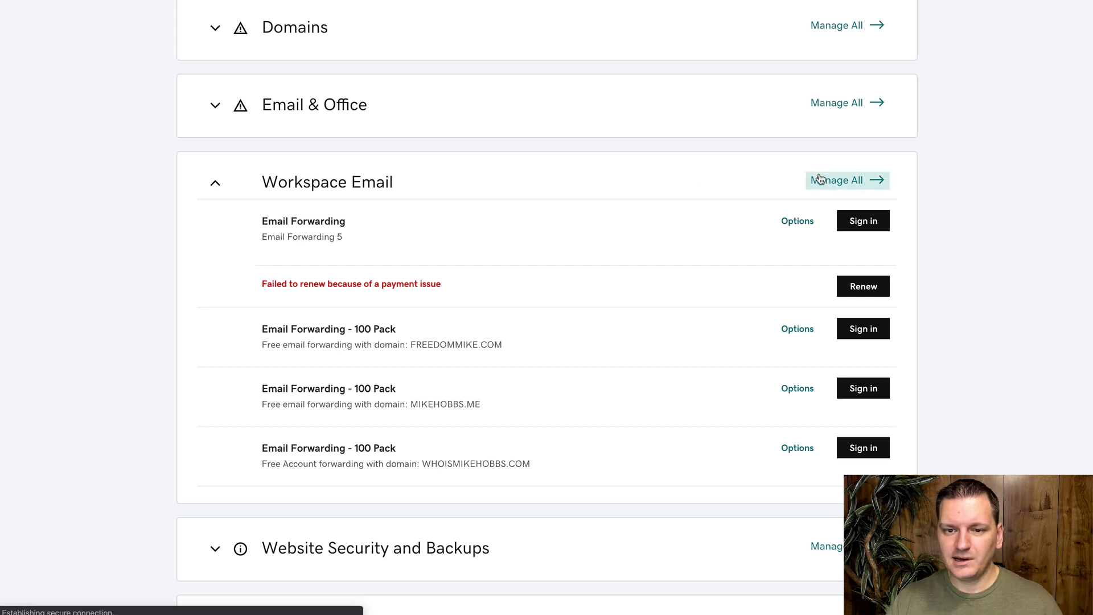
{"action": "left_click", "coordinate": [838, 180]}
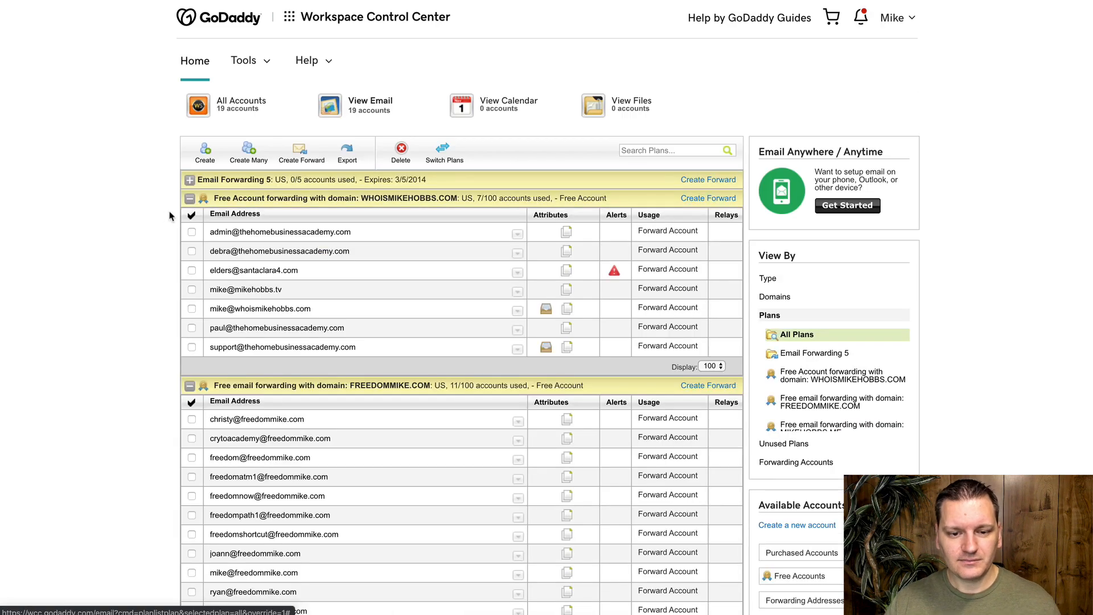
- Start a new forwarding address with Create Forward on the Control Center home page
{"action": "scroll", "scroll_direction": "down", "scroll_amount": 3}
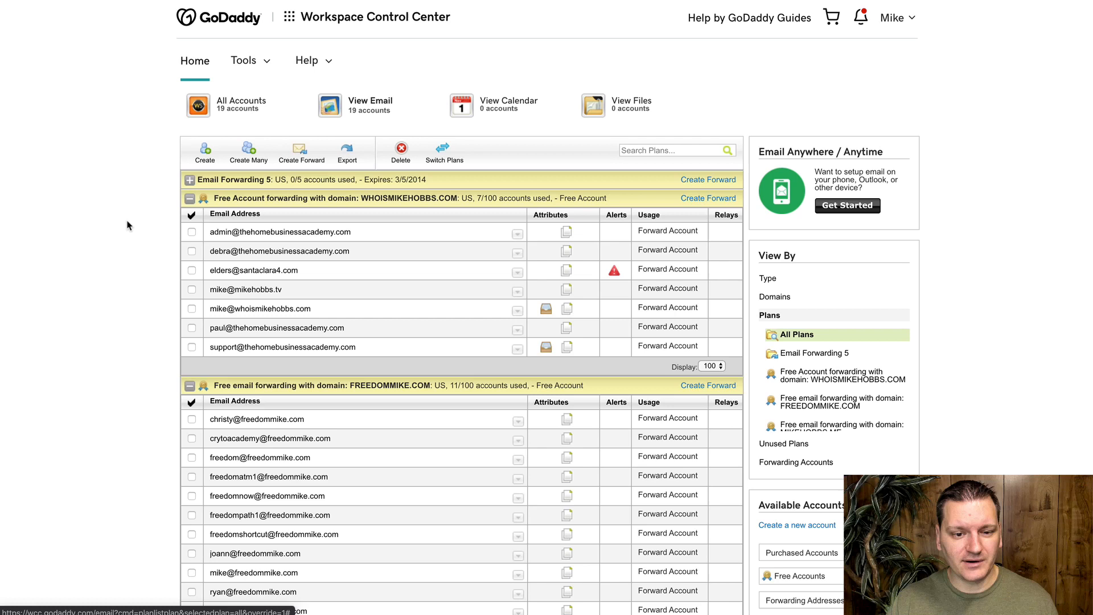
{"action": "mouse_move", "coordinate": [140, 99]}
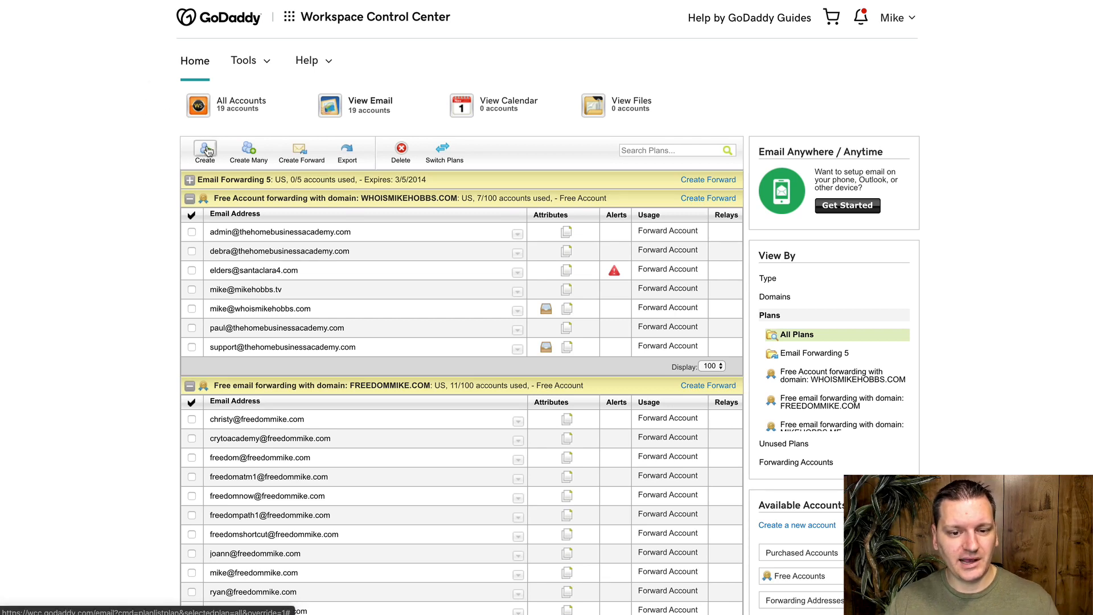
{"action": "mouse_move", "coordinate": [302, 149]}
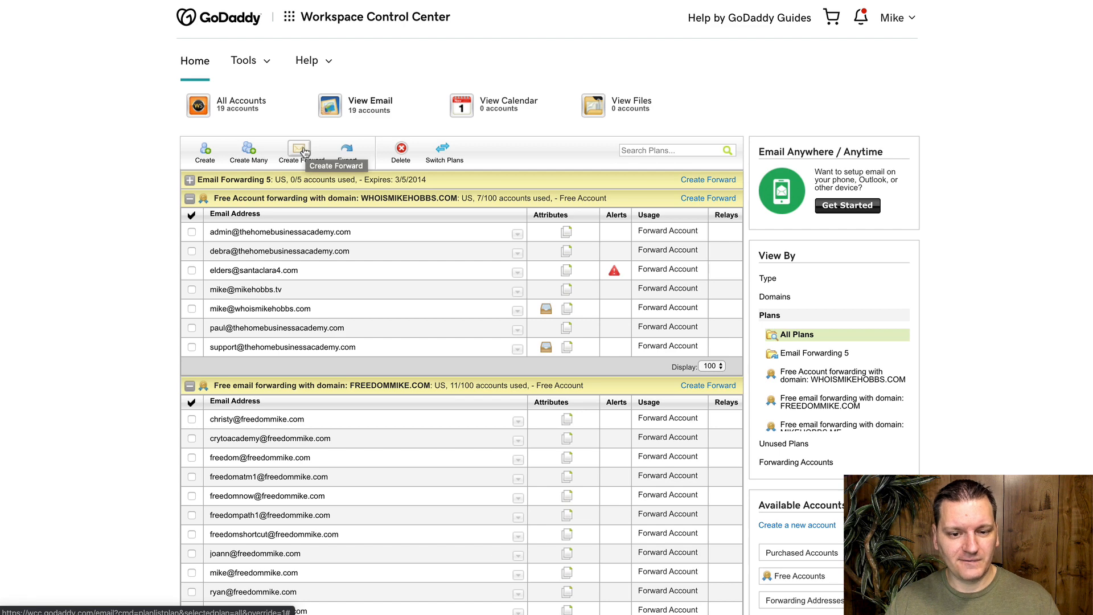
{"action": "mouse_move", "coordinate": [301, 149]}
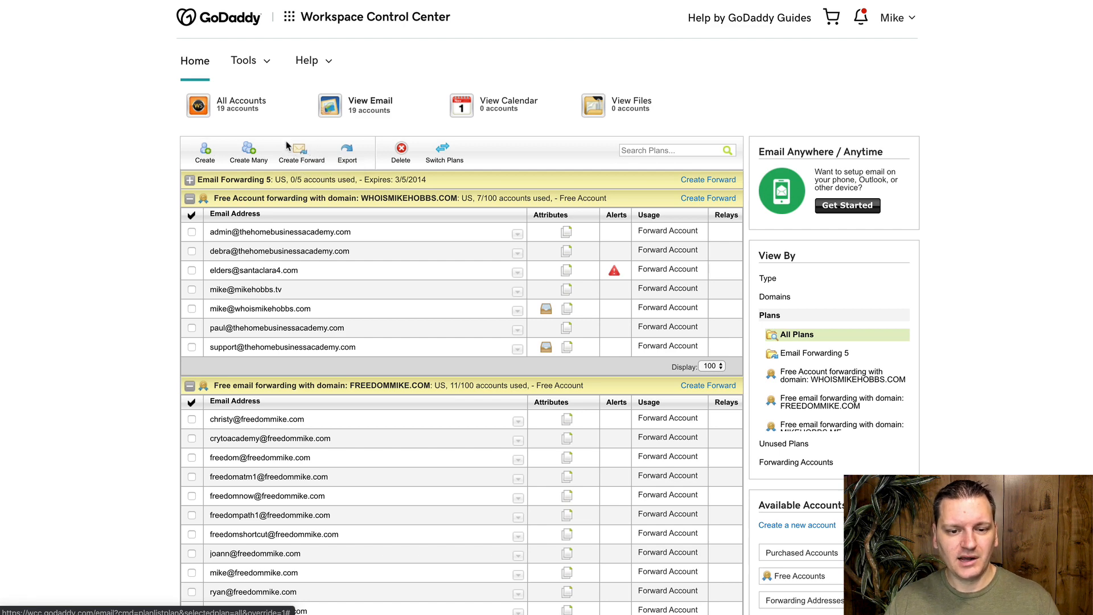
{"action": "mouse_move", "coordinate": [301, 152]}
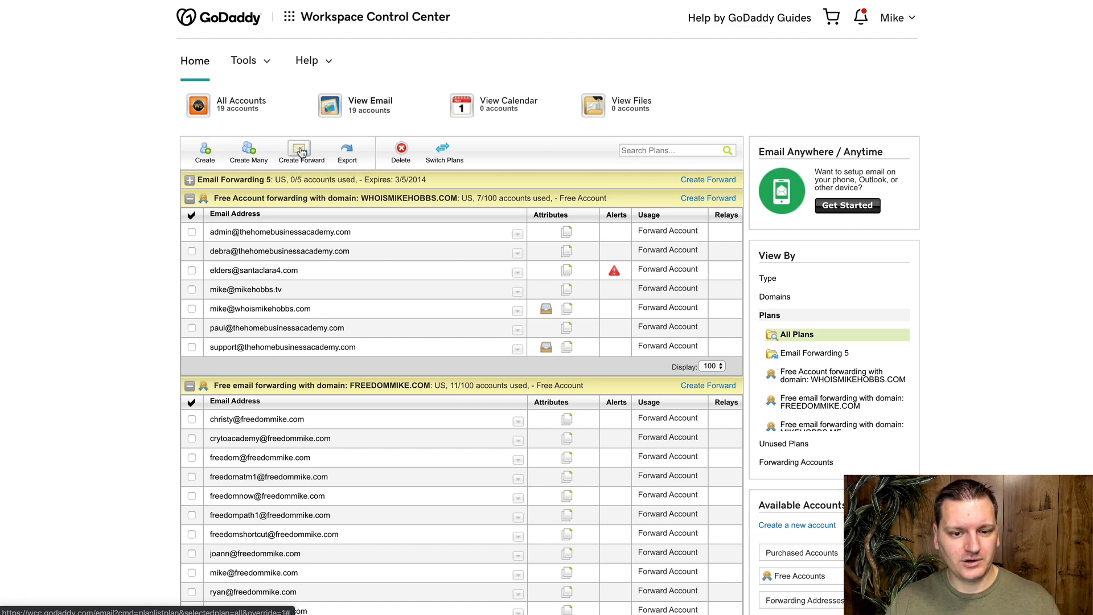
{"action": "left_click", "coordinate": [301, 152]}
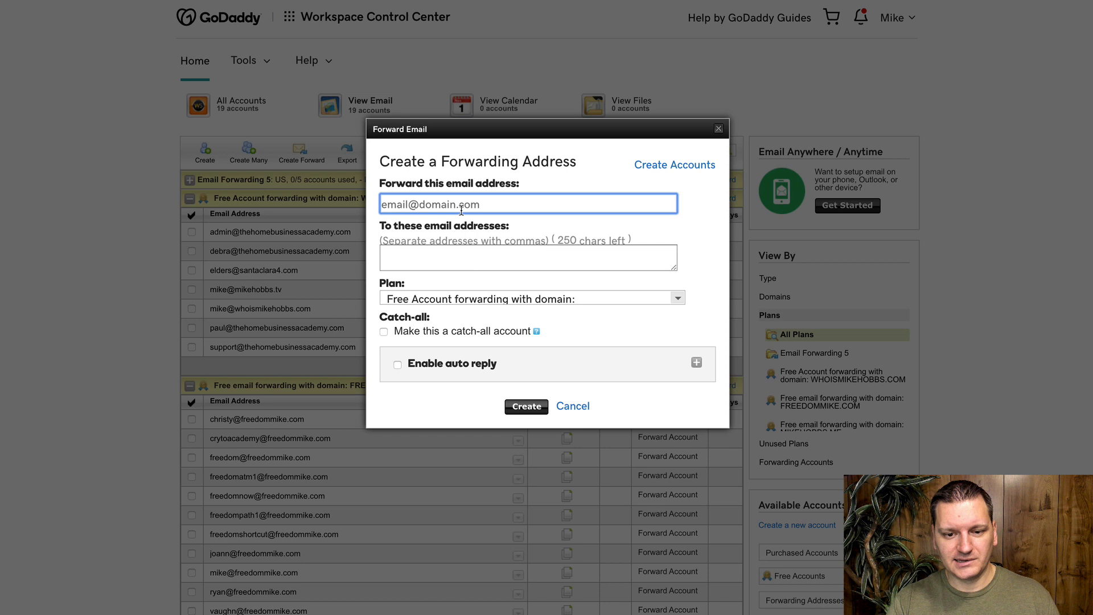
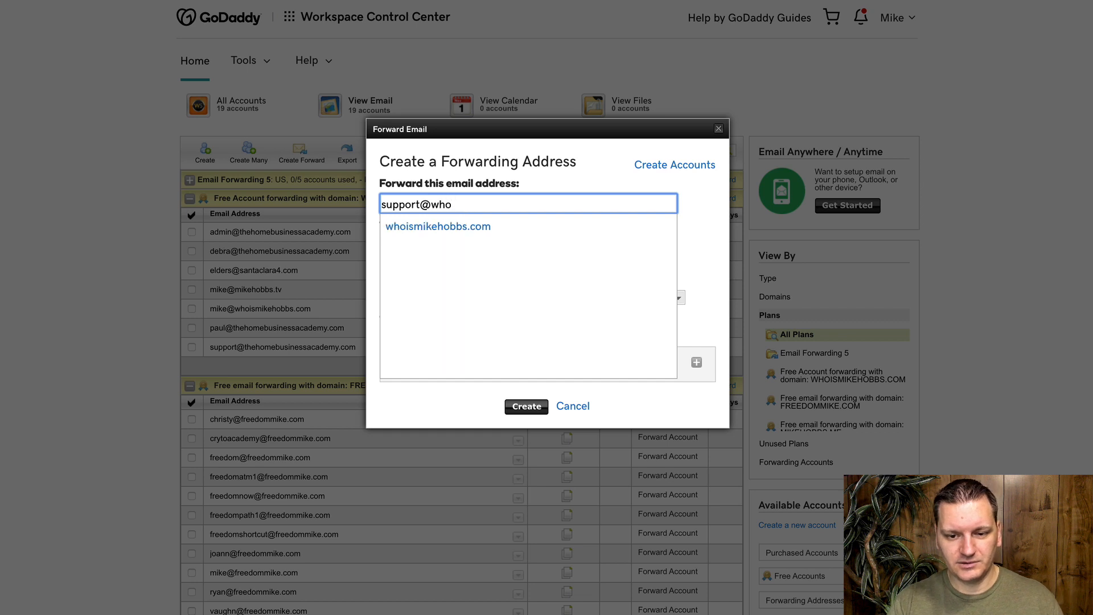
- Enter the support address using the whoismikehobbs.com domain suggestion
{"action": "left_click", "coordinate": [438, 226]}
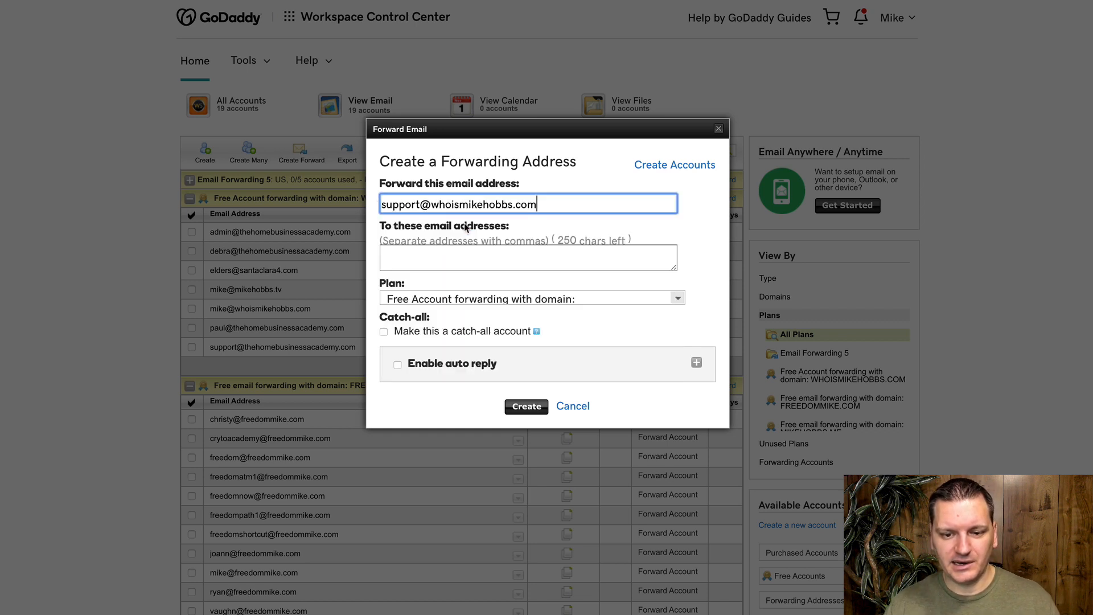
{"action": "left_click", "coordinate": [528, 257]}
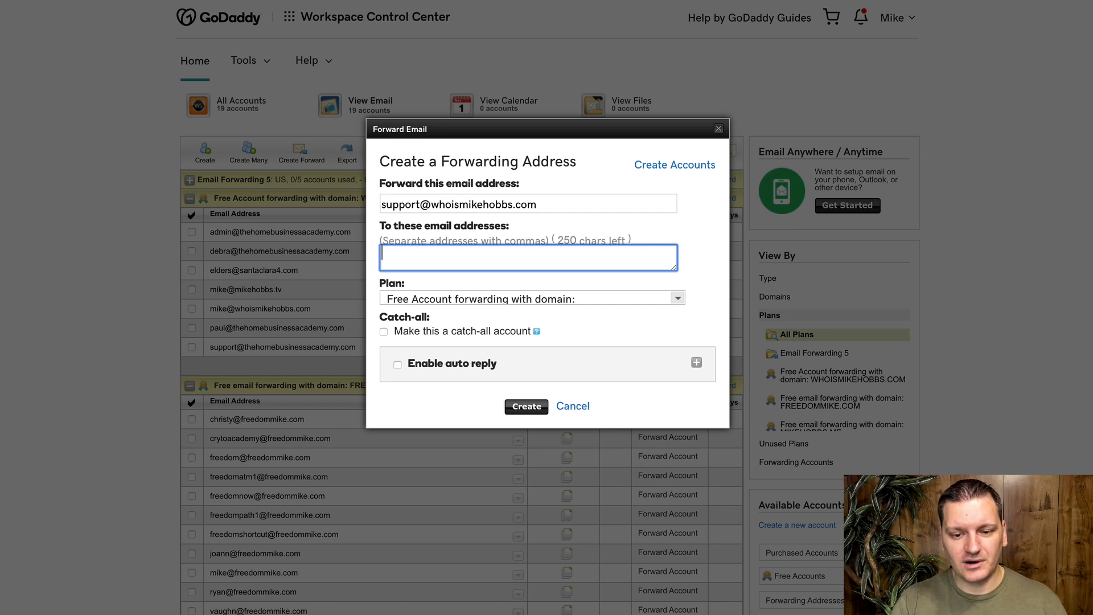
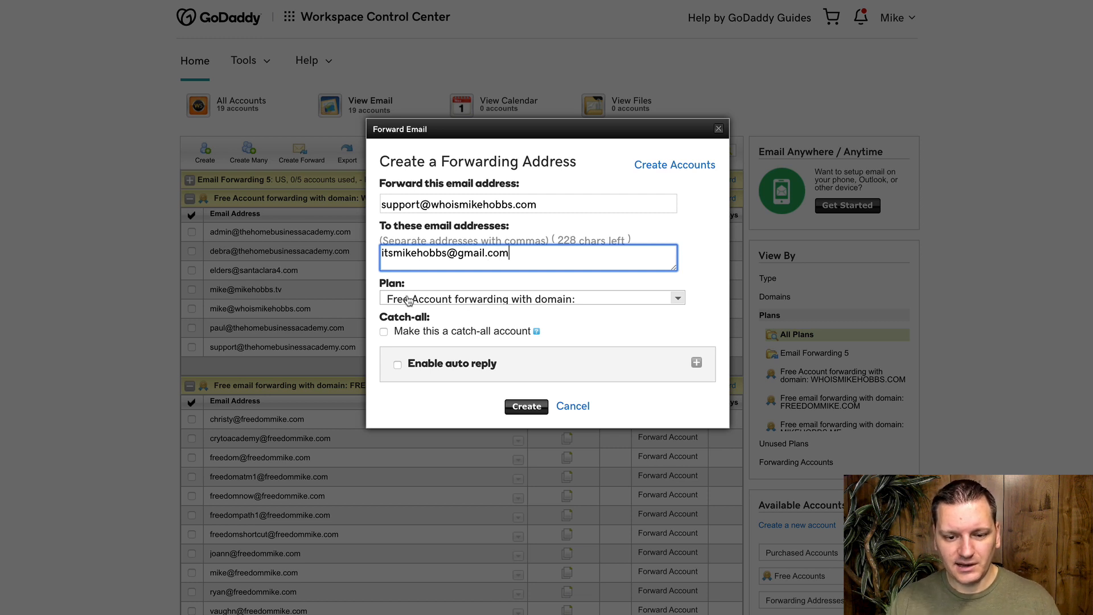
{"action": "left_click", "coordinate": [531, 299]}
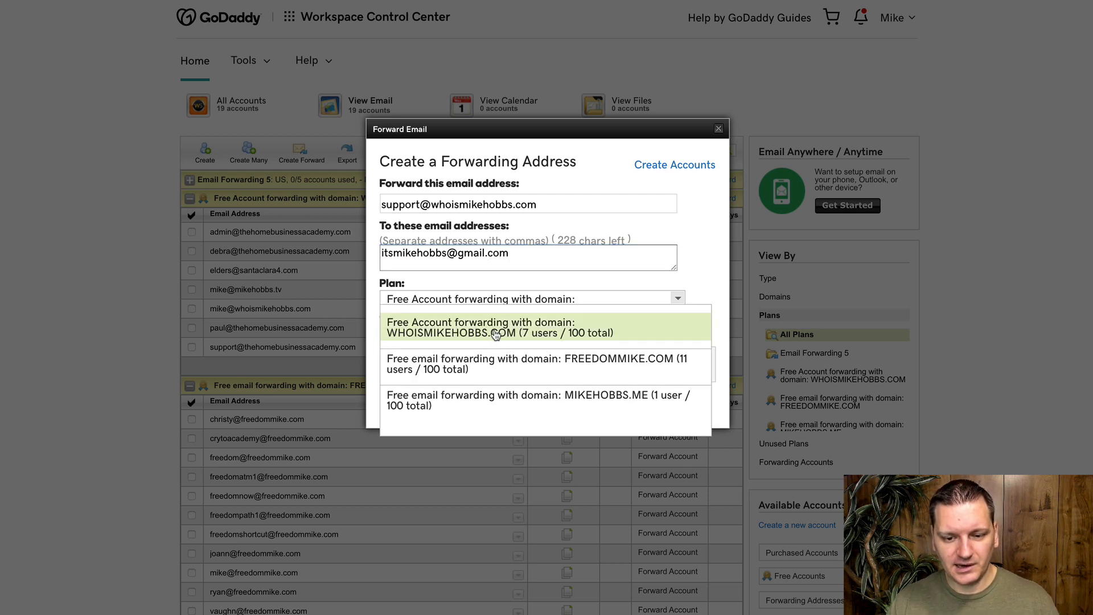
{"action": "left_click", "coordinate": [479, 326]}
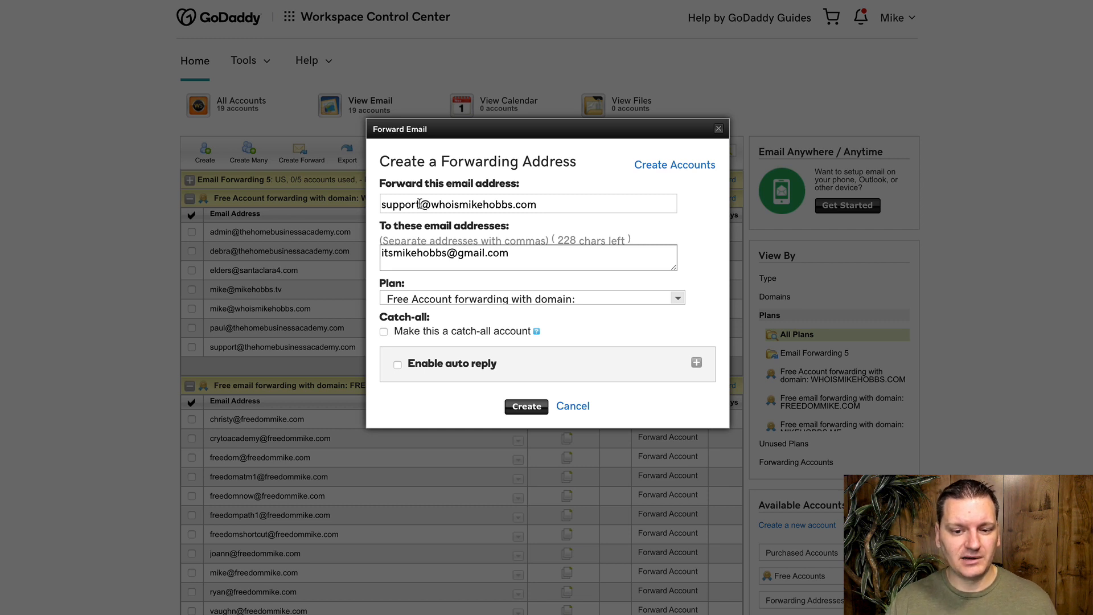
{"action": "double_click", "coordinate": [398, 205]}
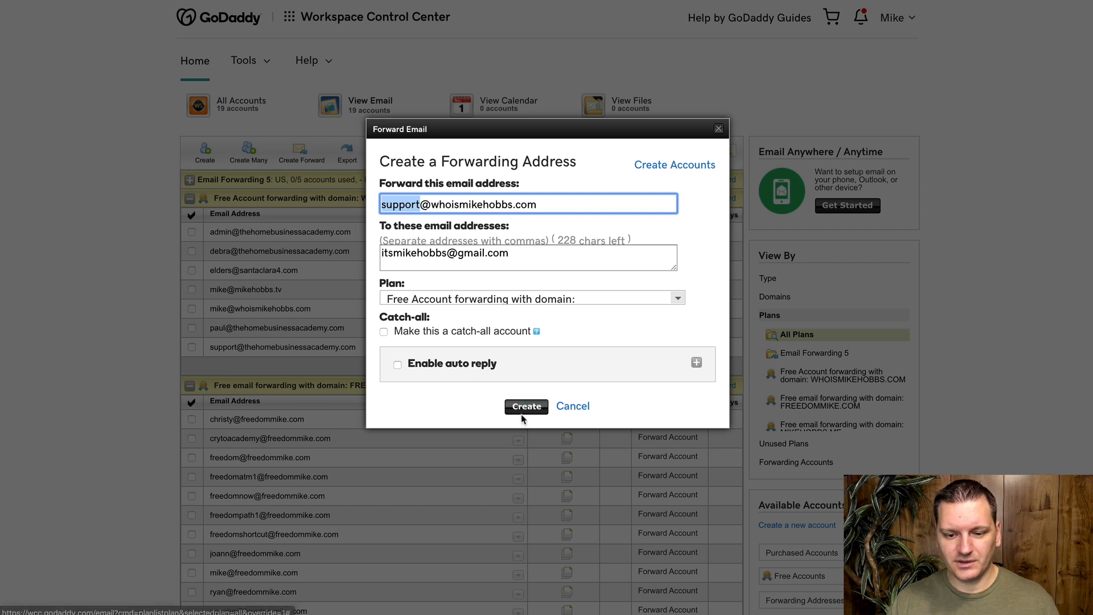
{"action": "left_click", "coordinate": [526, 407]}
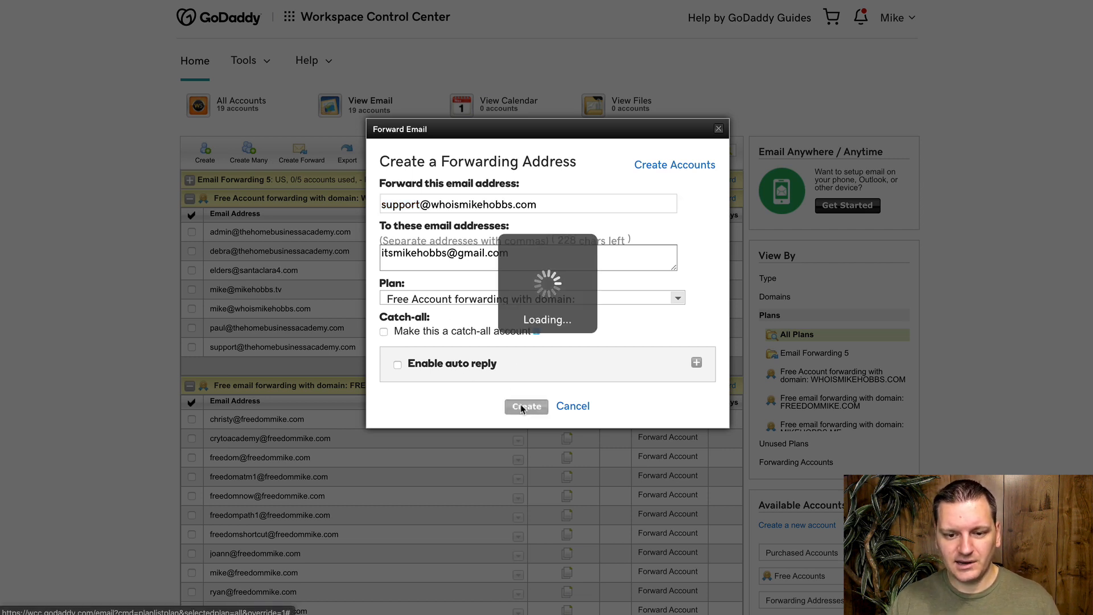
{"action": "left_click", "coordinate": [525, 407]}
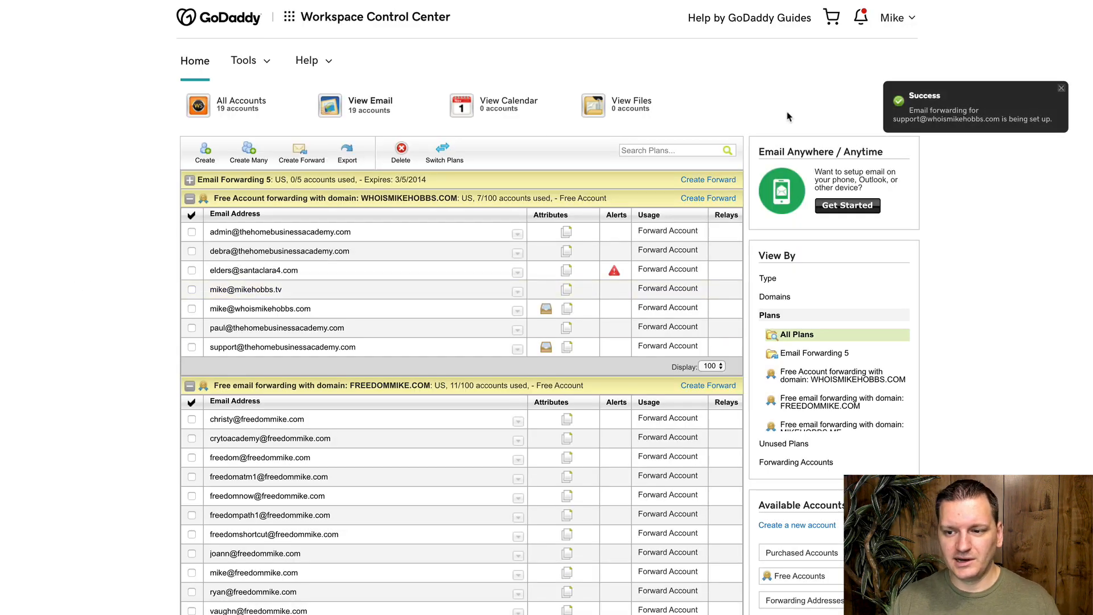
{"action": "scroll", "scroll_direction": "down", "scroll_amount": 3}
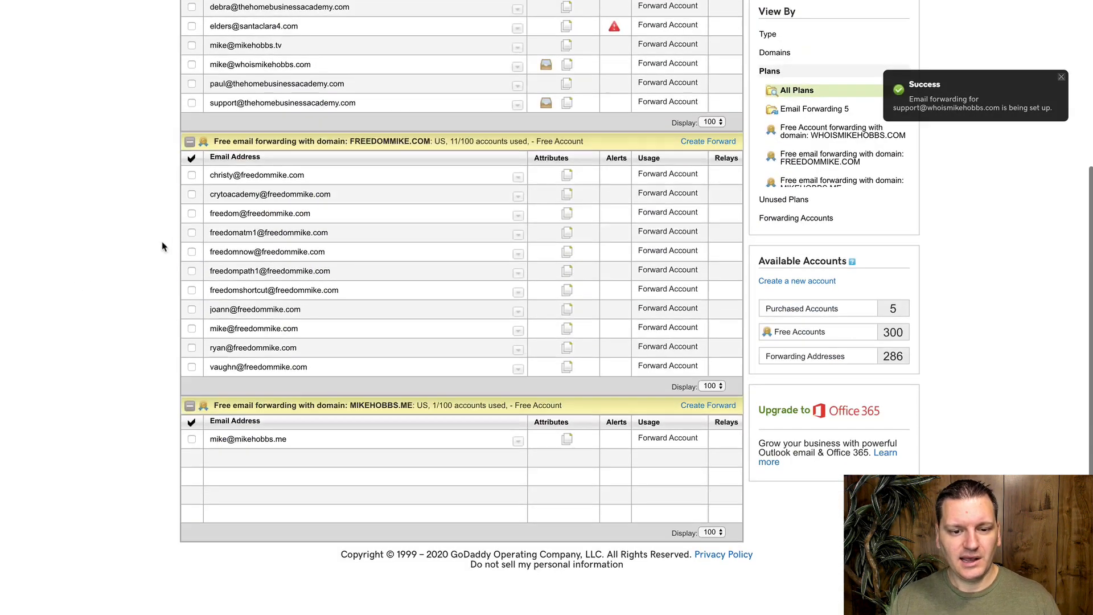
{"action": "scroll", "scroll_direction": "down", "scroll_amount": 3}
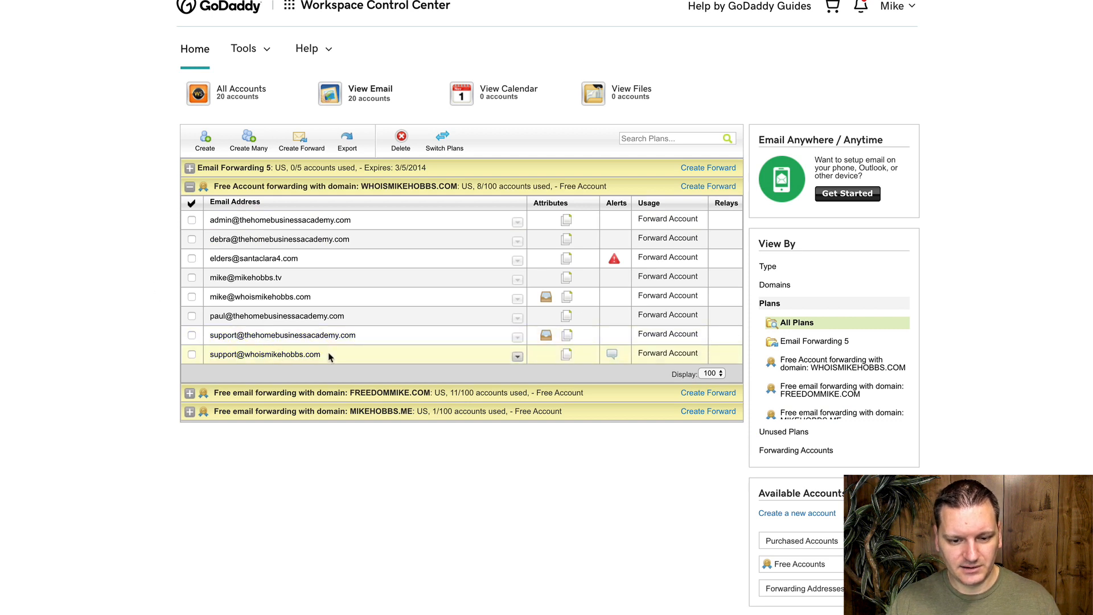
{"action": "left_click", "coordinate": [264, 354]}
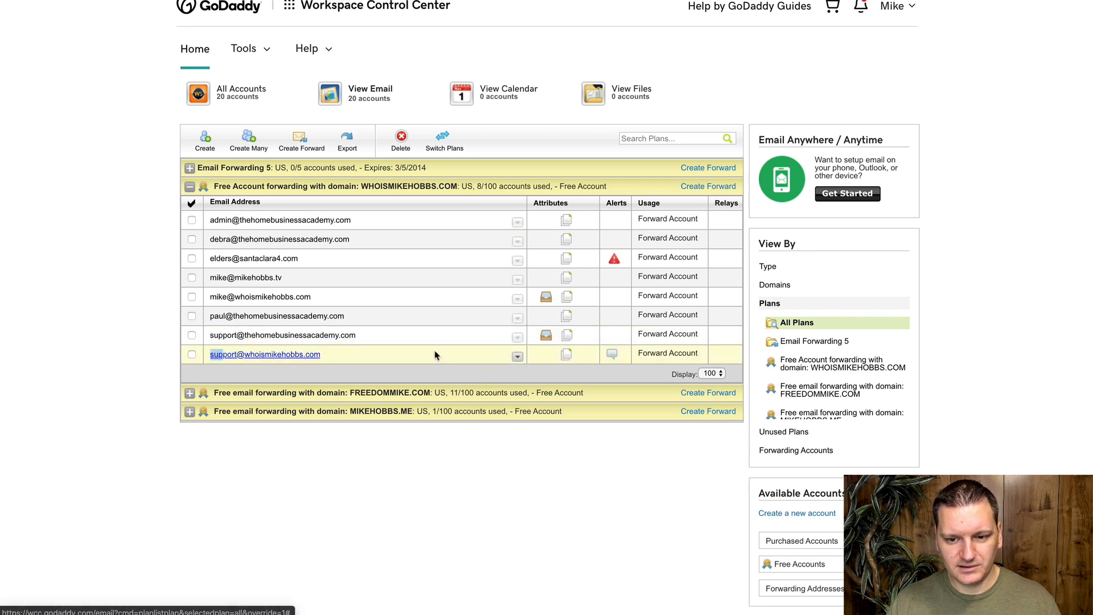